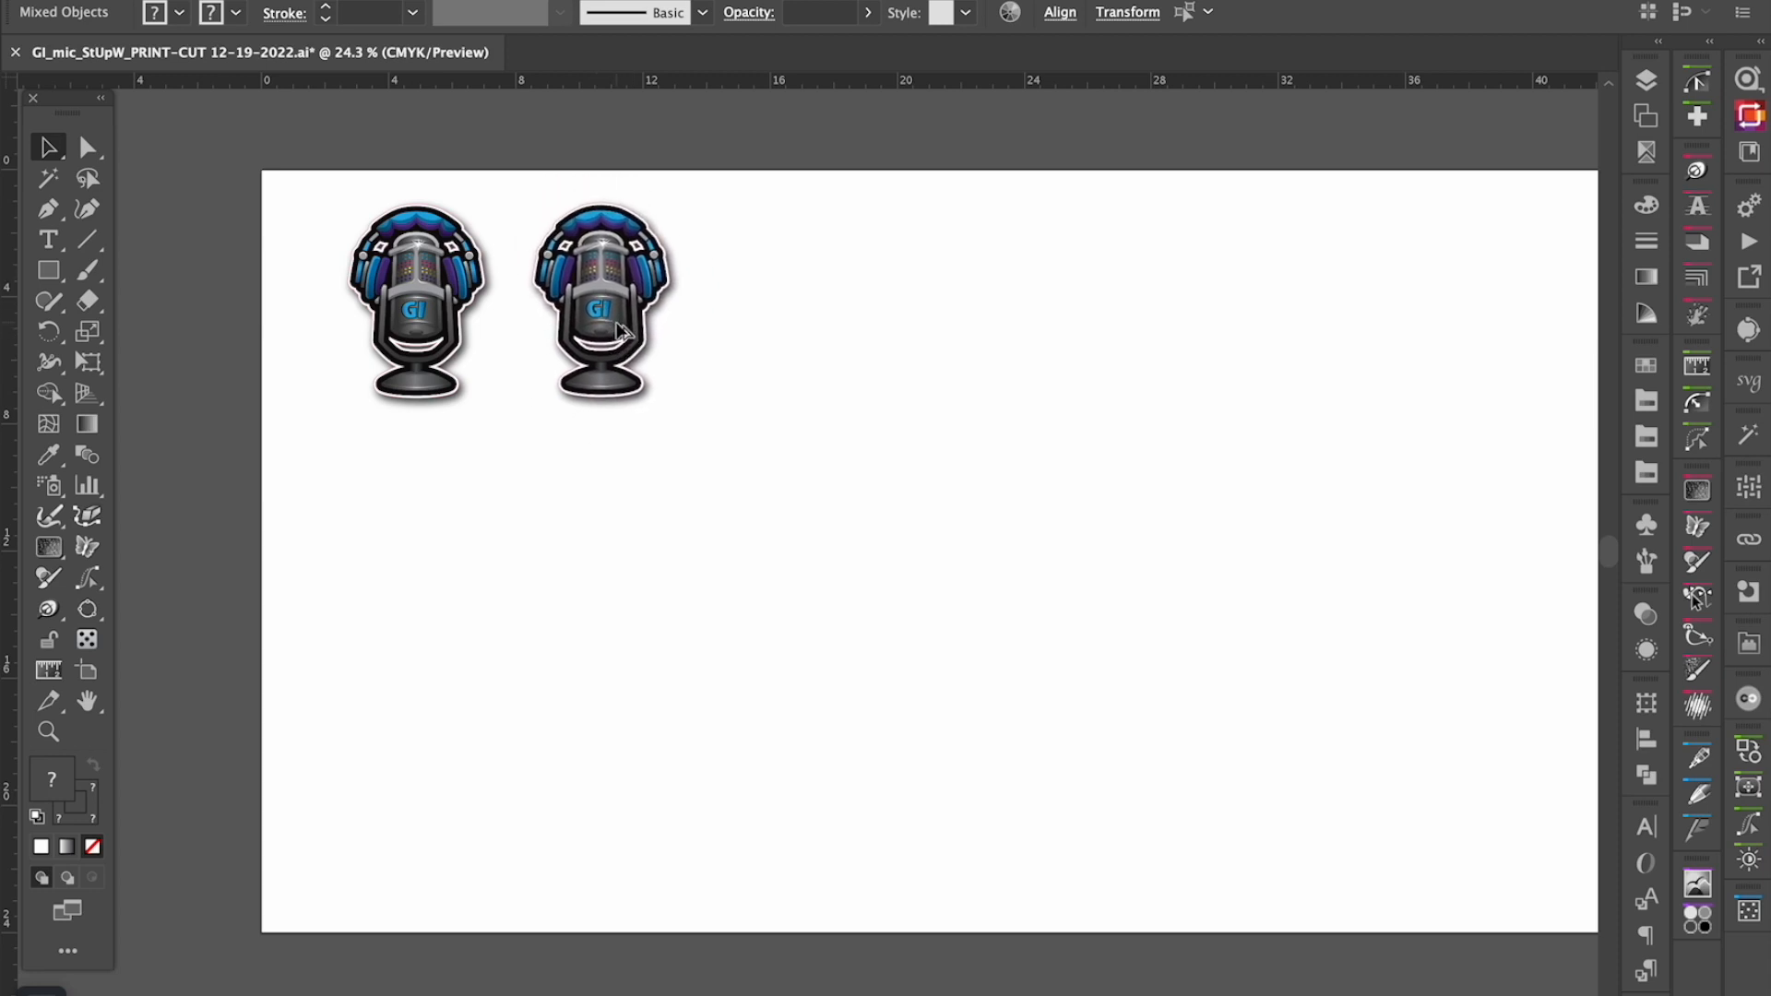
- Repeat the sticker copy at the same spacing with Transform Again (Cmd+D) to extend the row
left_click(598, 329)
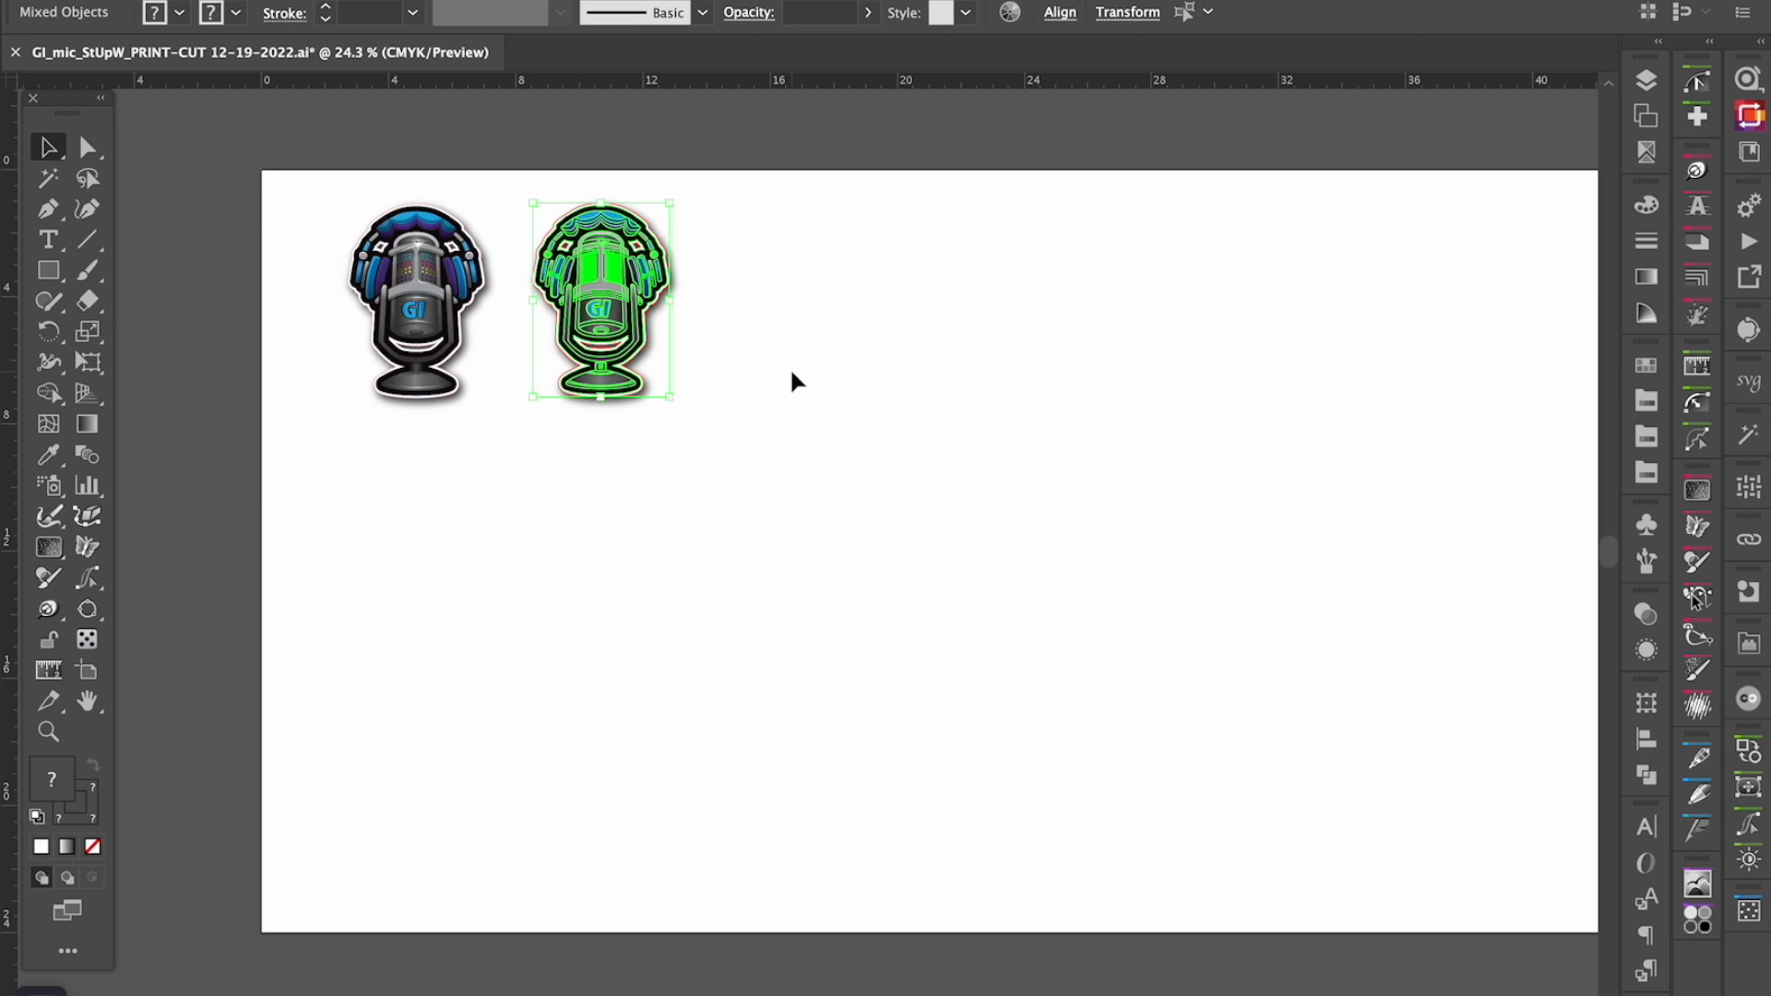
key("cmd+d")
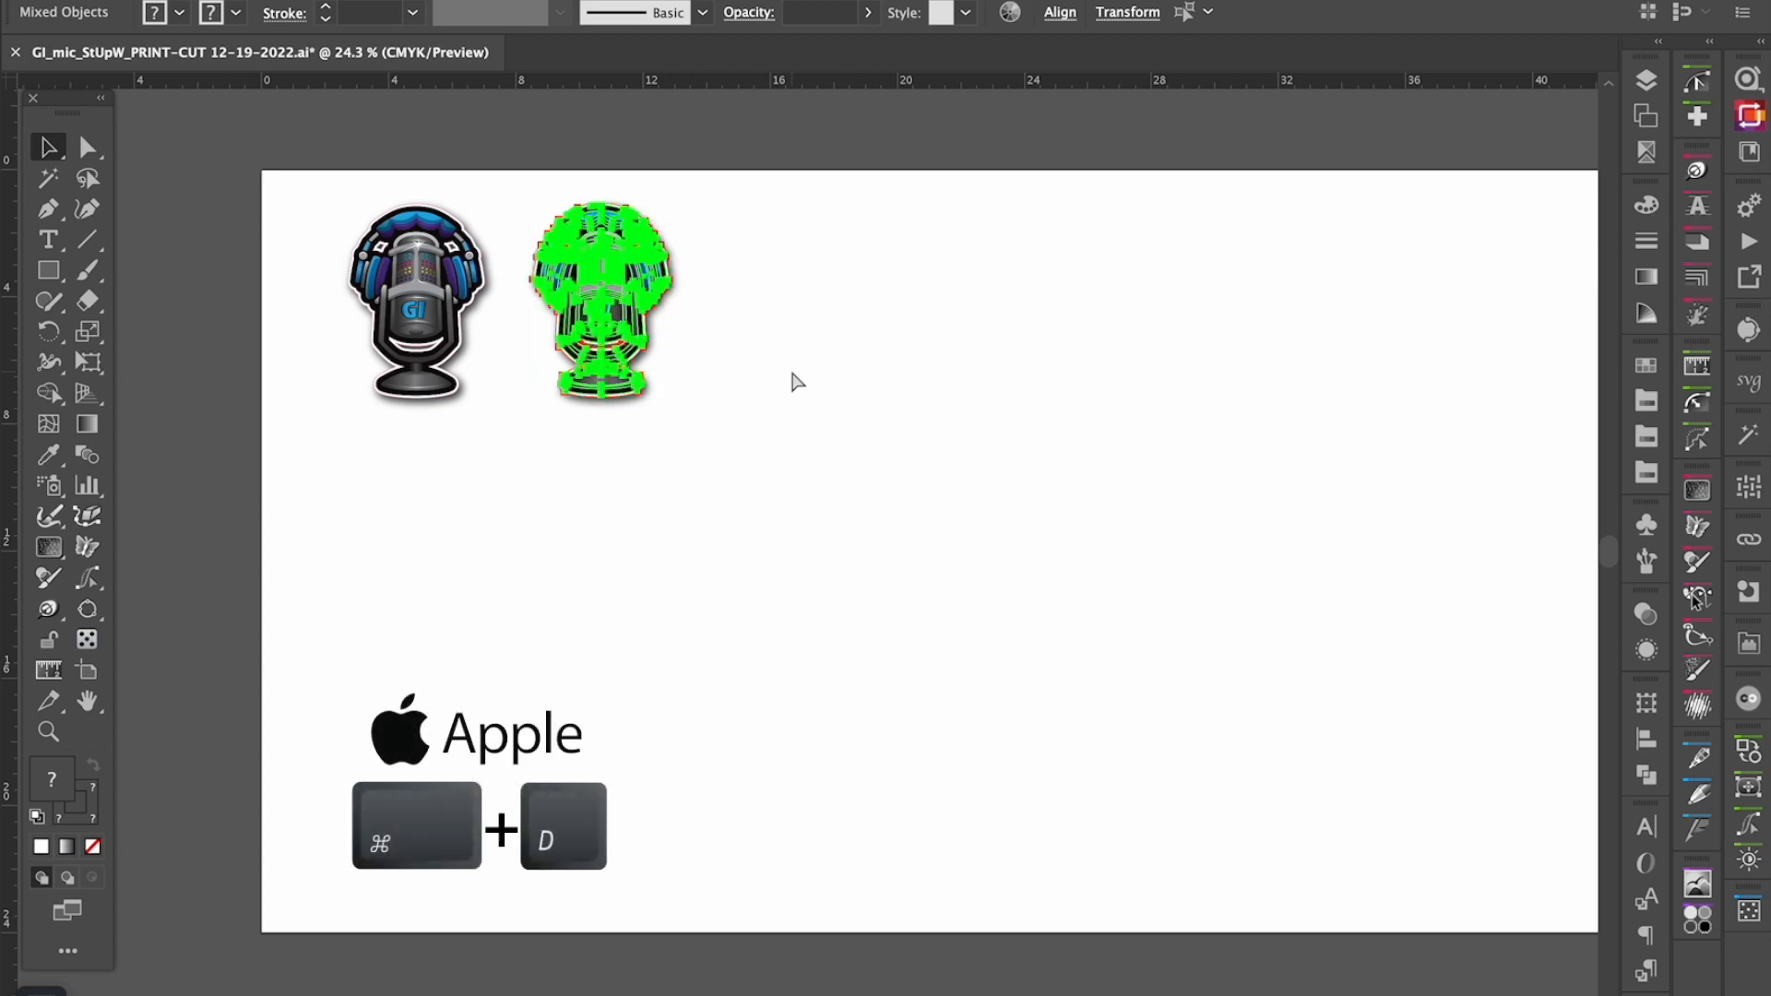
key("cmd+d")
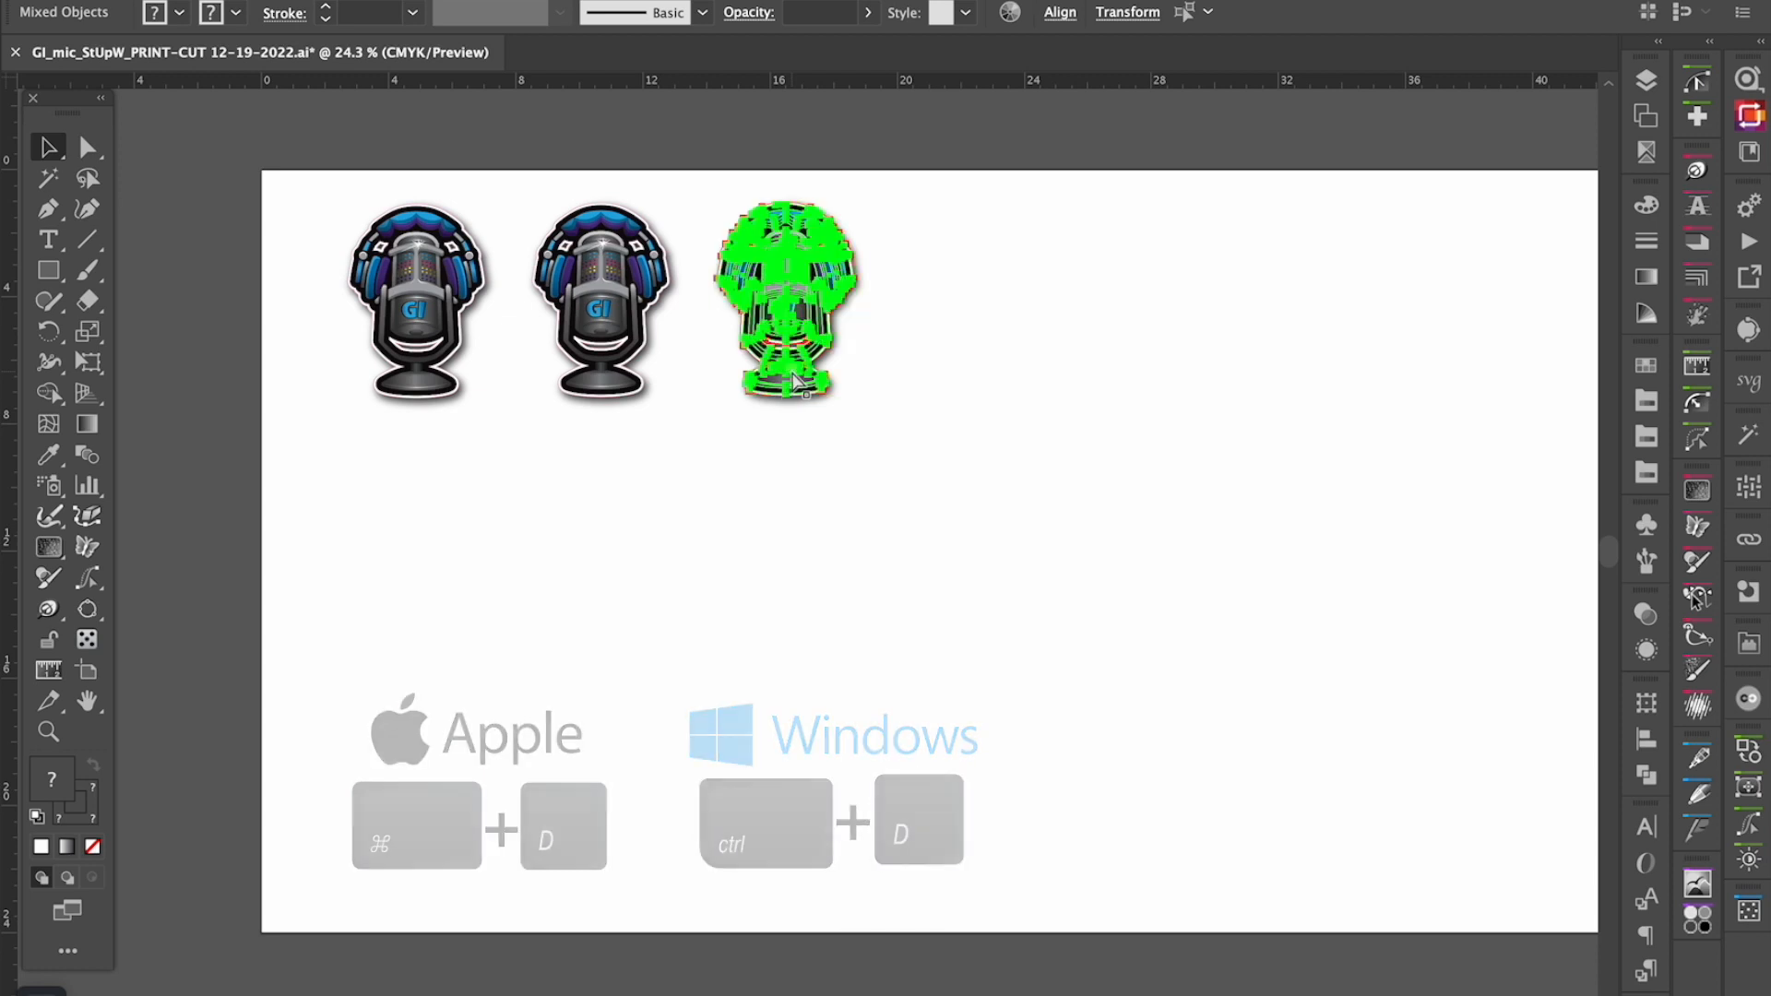
key("cmd+d")
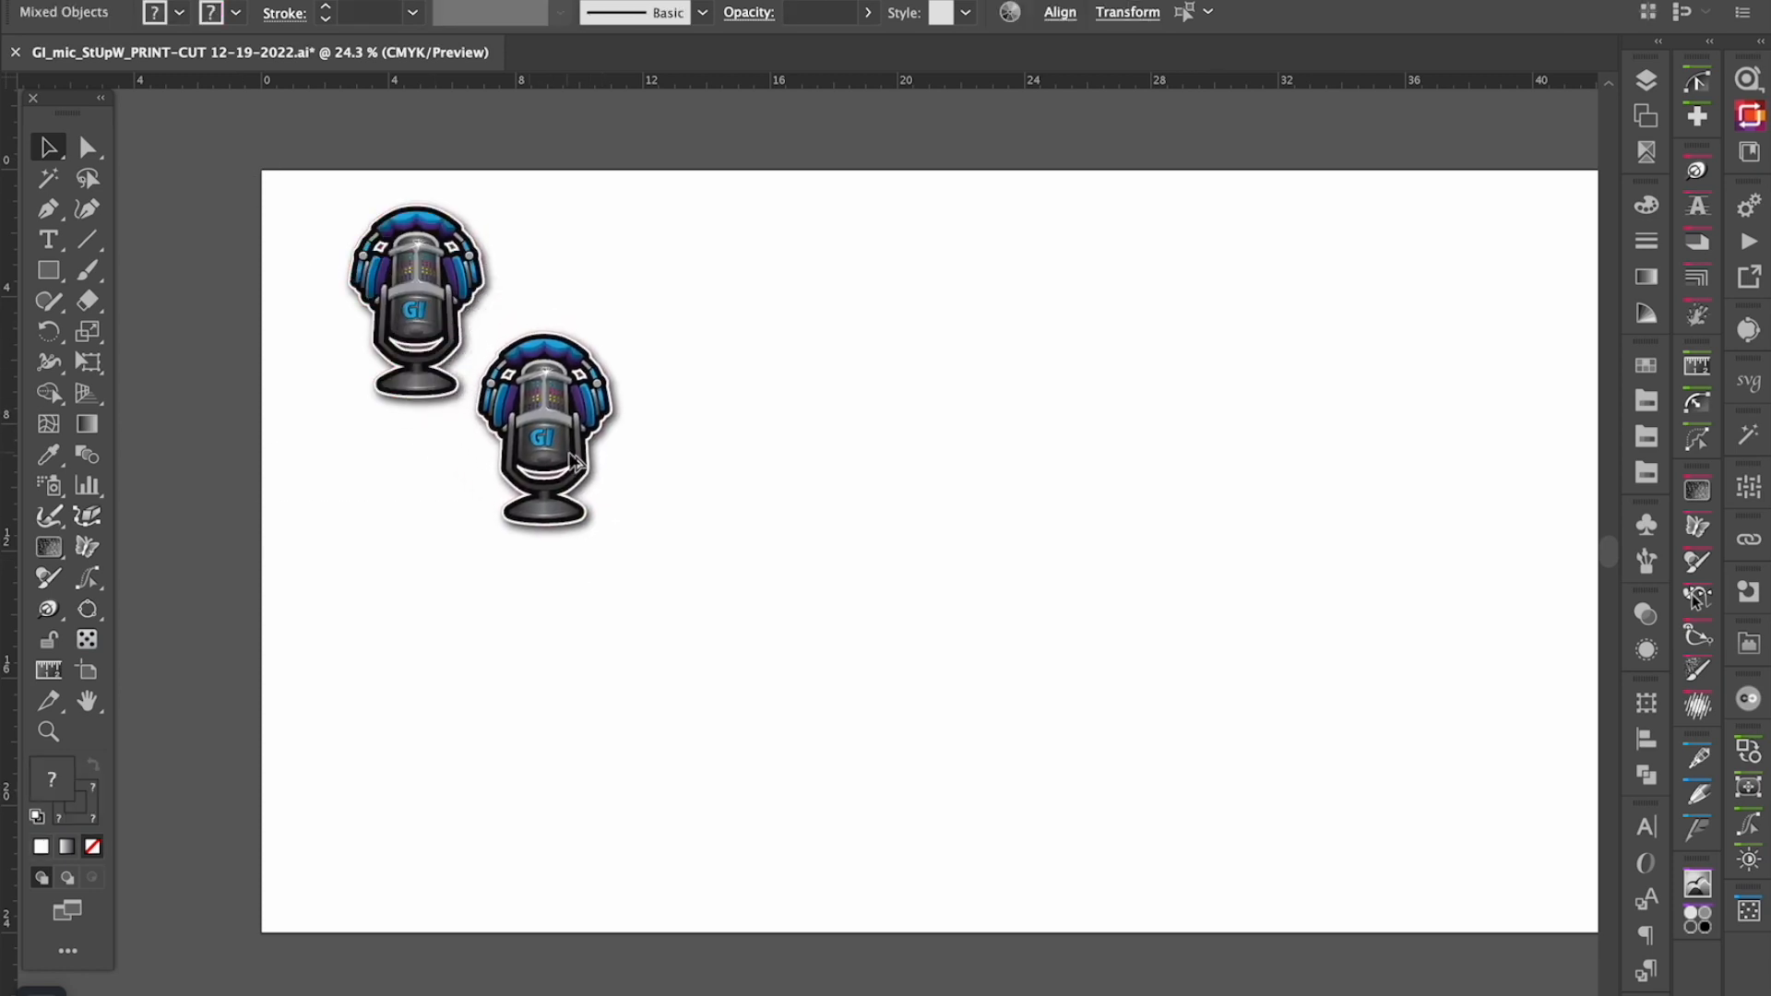
- Test a down-and-right diagonal offset for the copy, then keep it beside the original in the row
left_click_drag(548, 435, 559, 447)
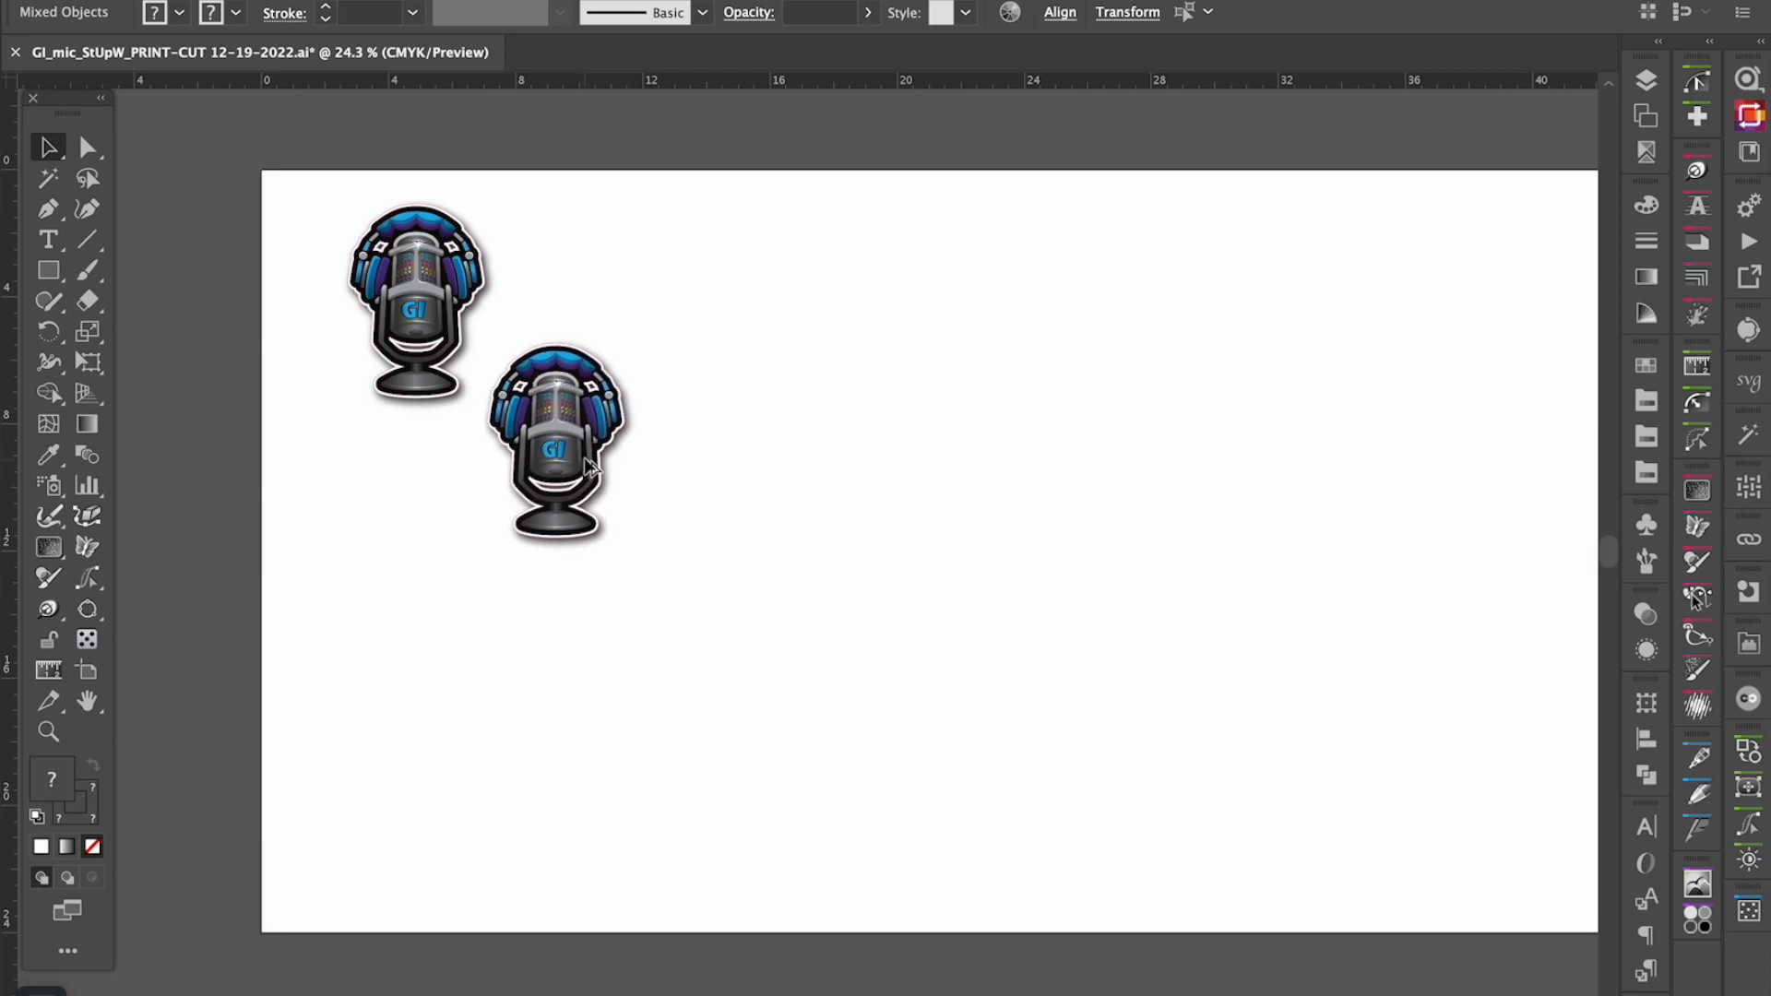
left_click(553, 441)
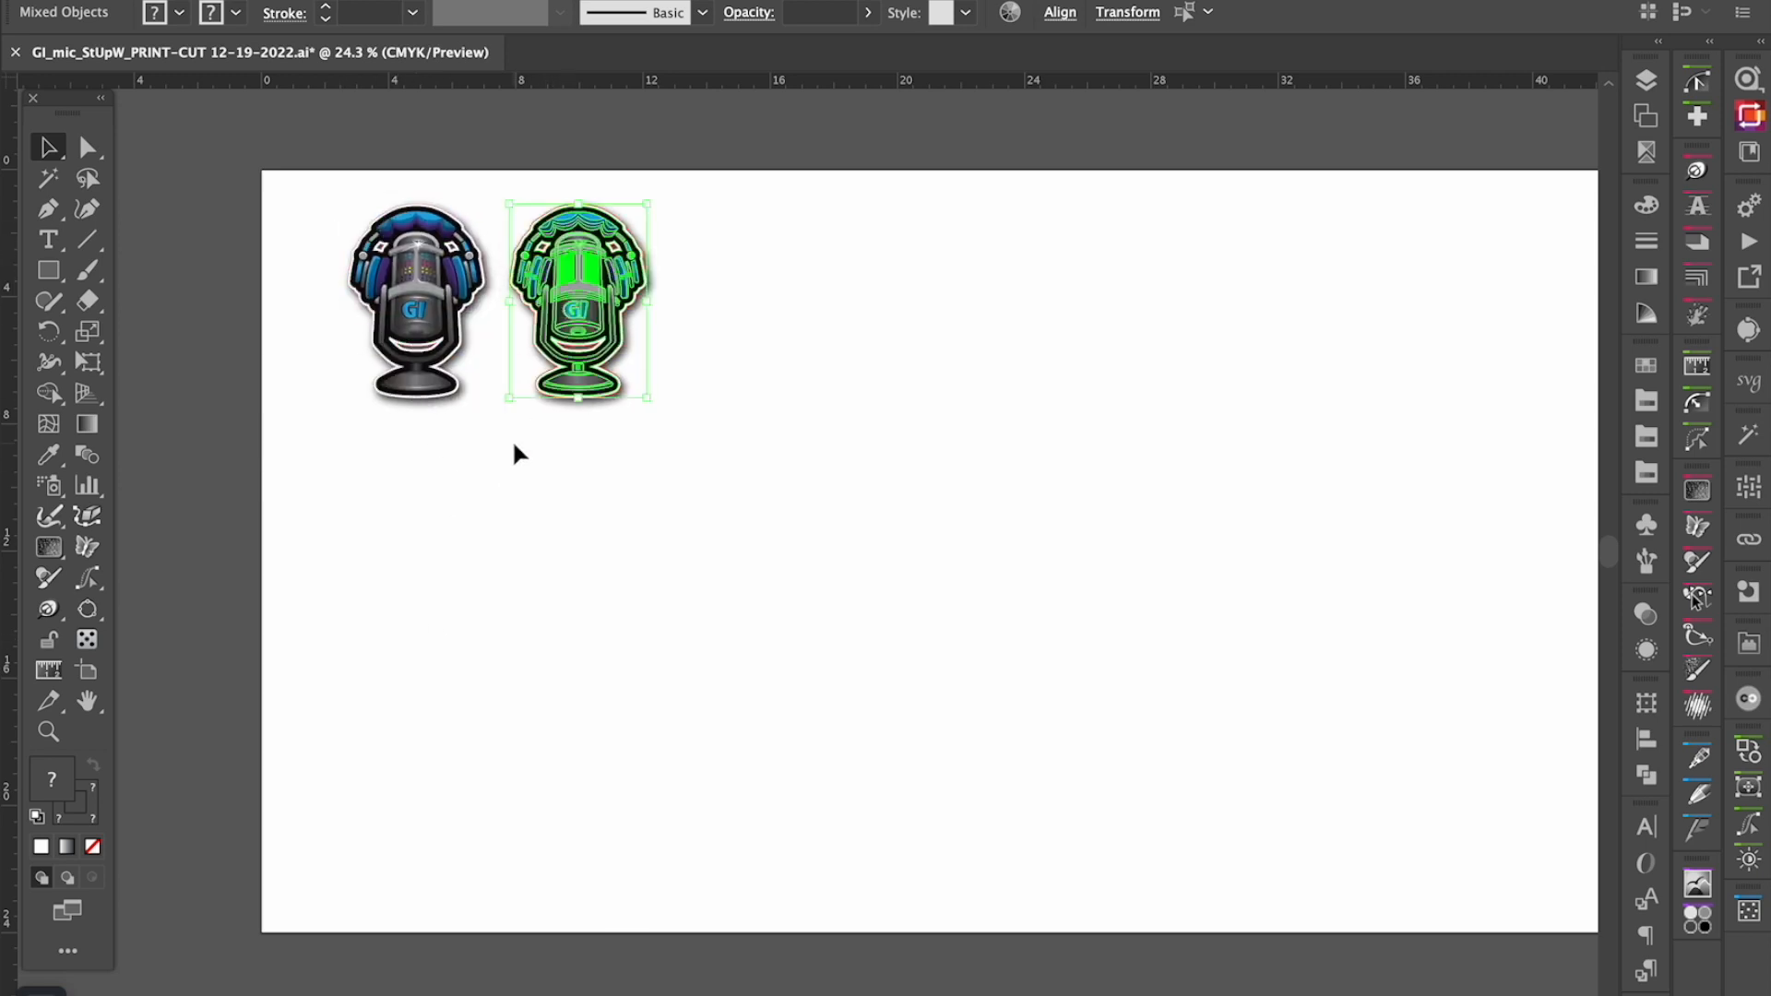
- Duplicate the sticker row into staggered rows that fill the artboard past its edges
left_click(92, 847)
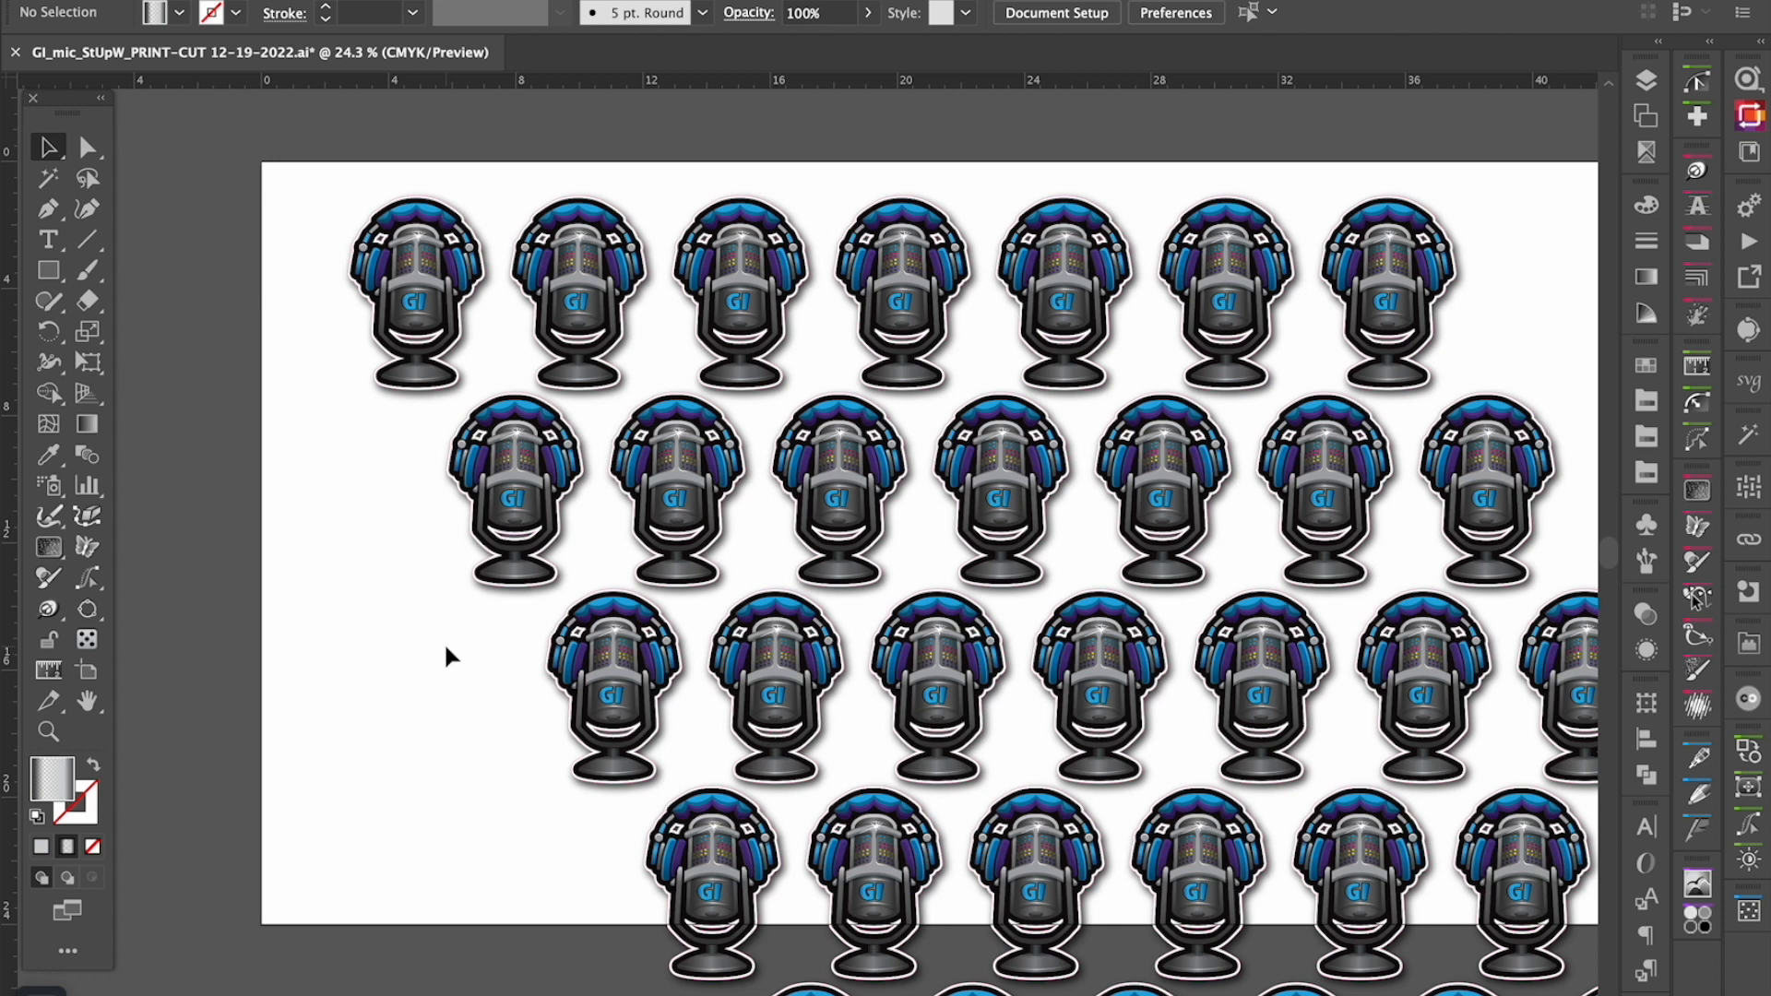
mouse_move(262, 445)
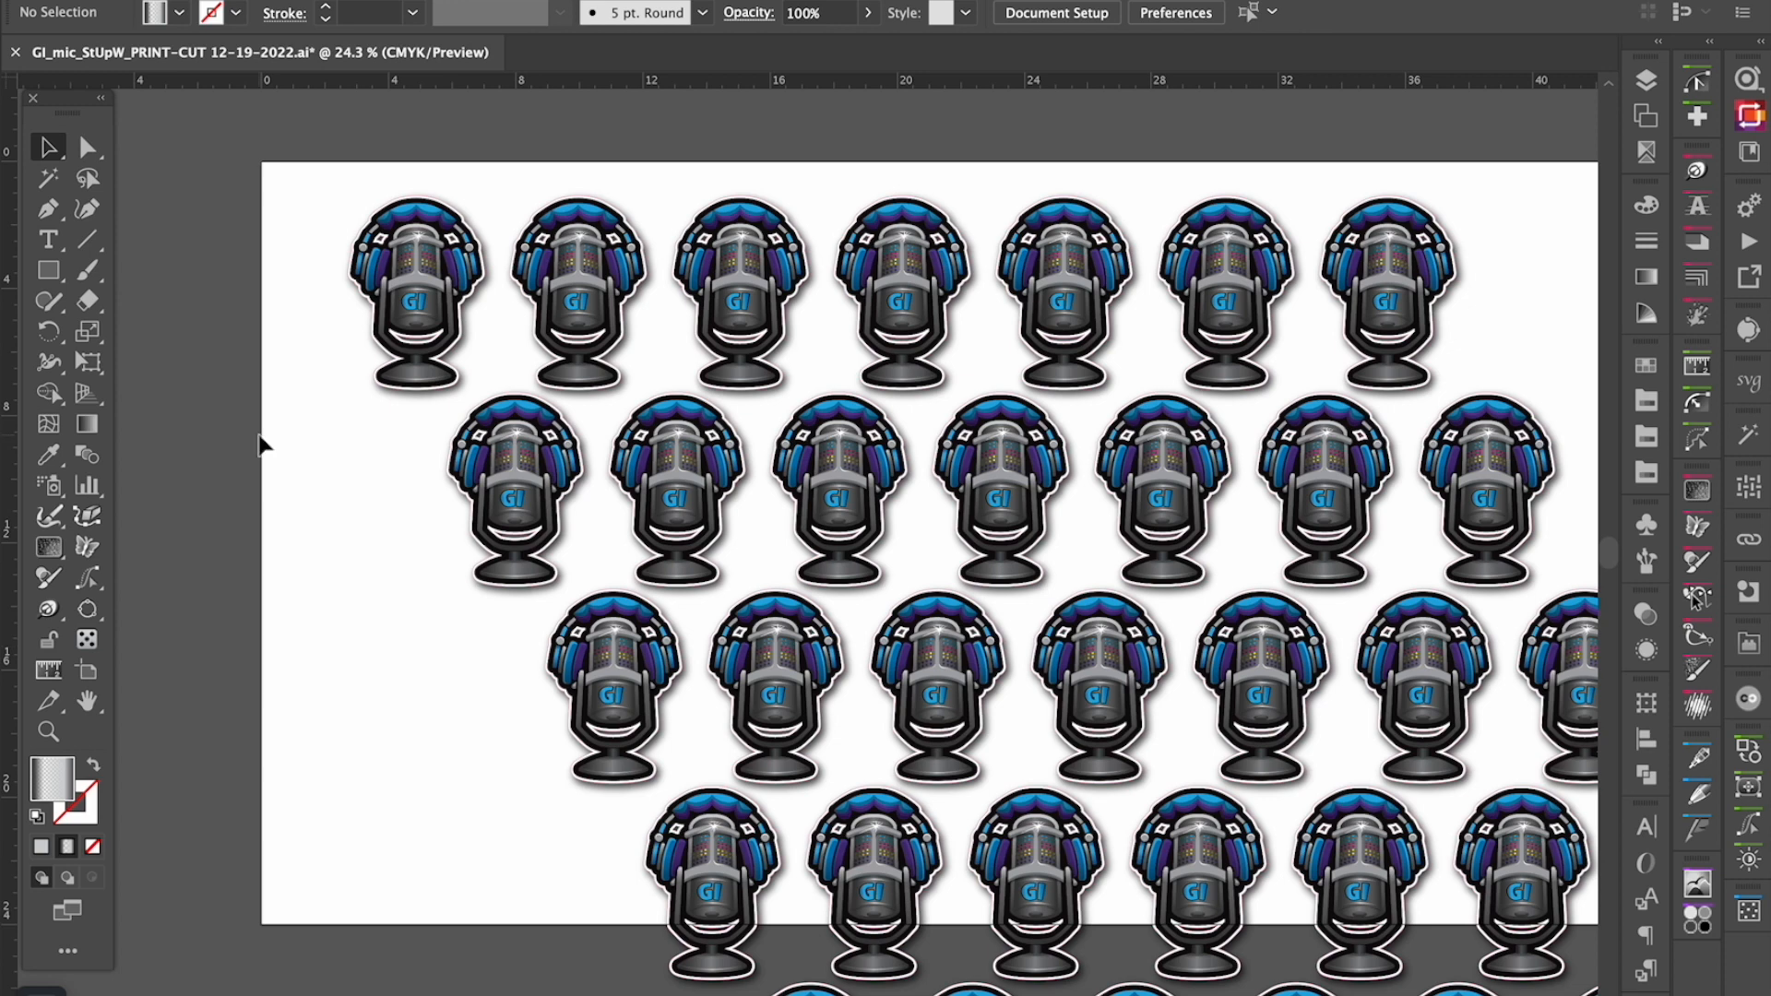